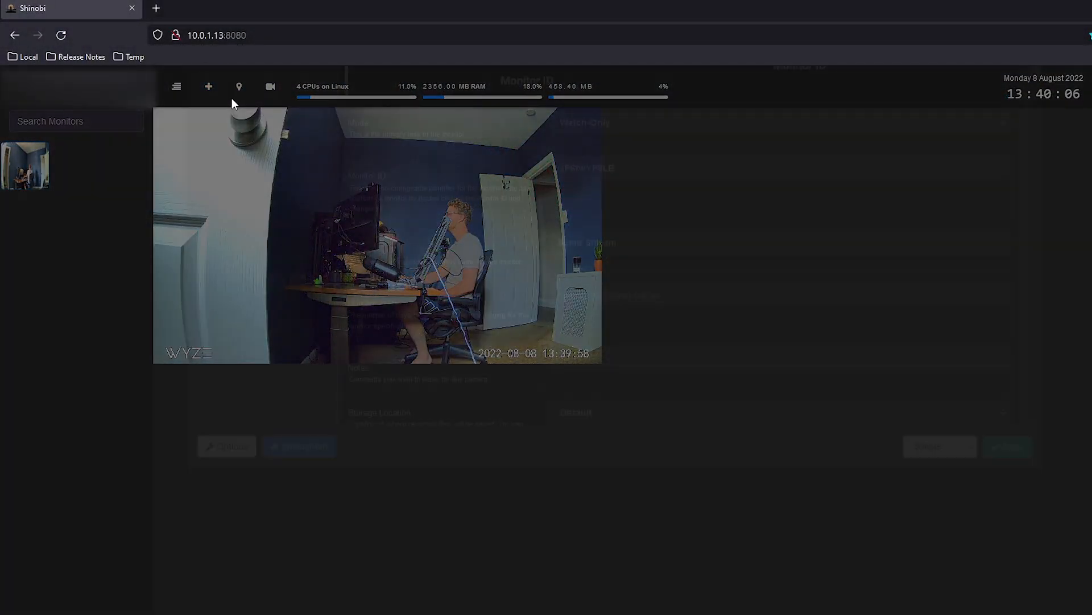
# Add a new monitor and scroll through its Identity settings for 'Some Stream' in Watch-Only mode.
pyautogui.click(207, 86)
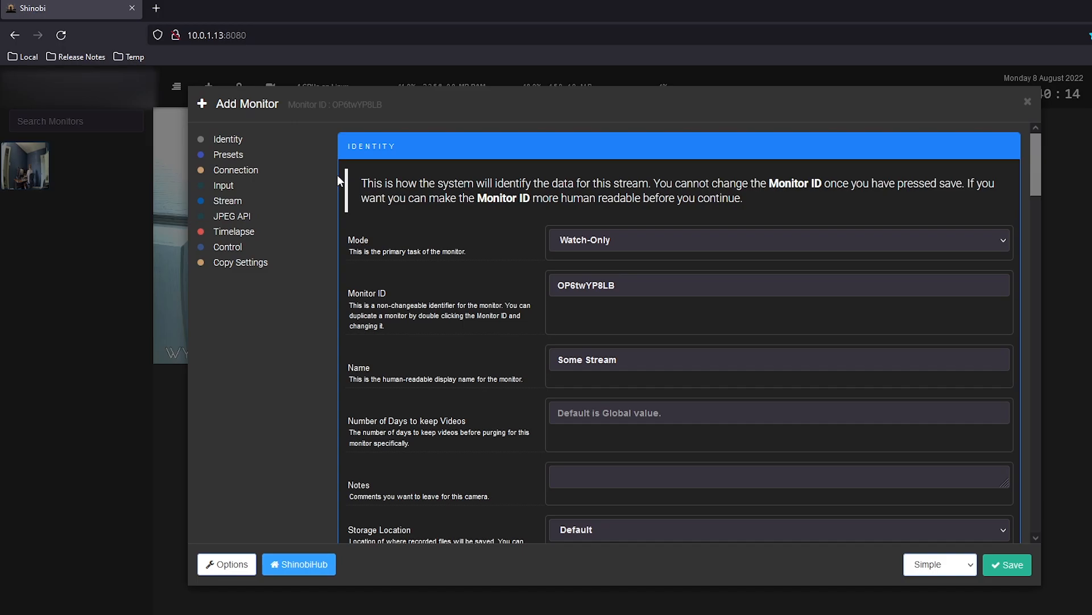
pyautogui.moveTo(624, 253)
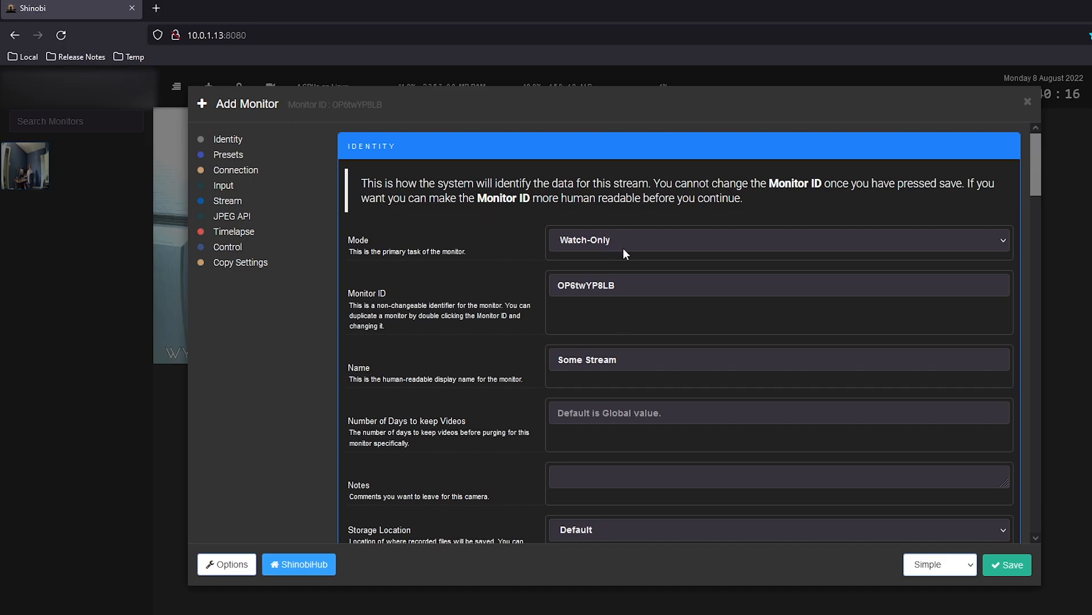
pyautogui.scroll(-3)
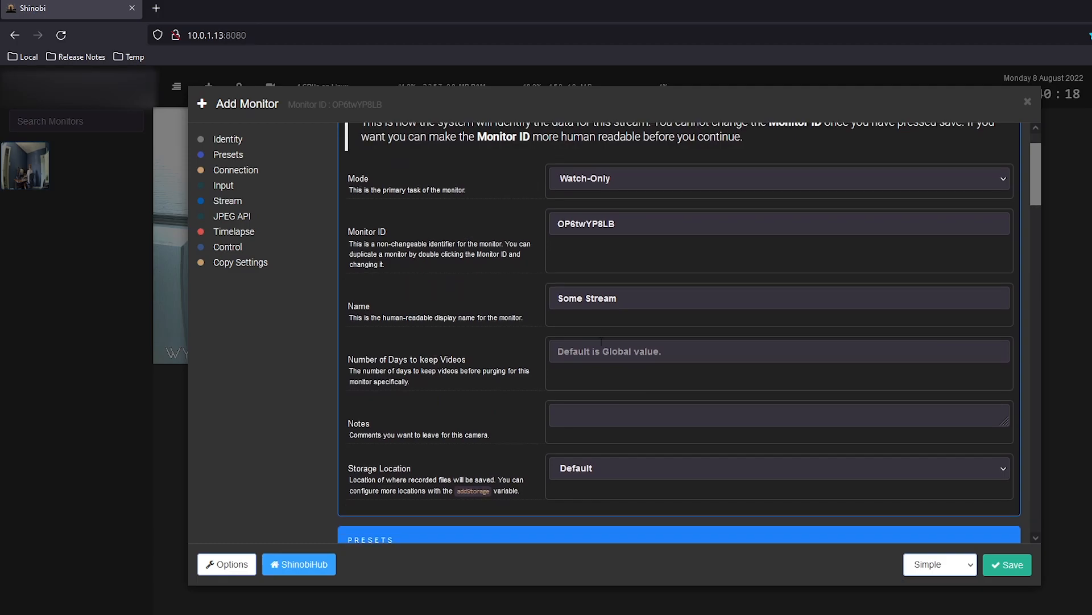
pyautogui.scroll(-3)
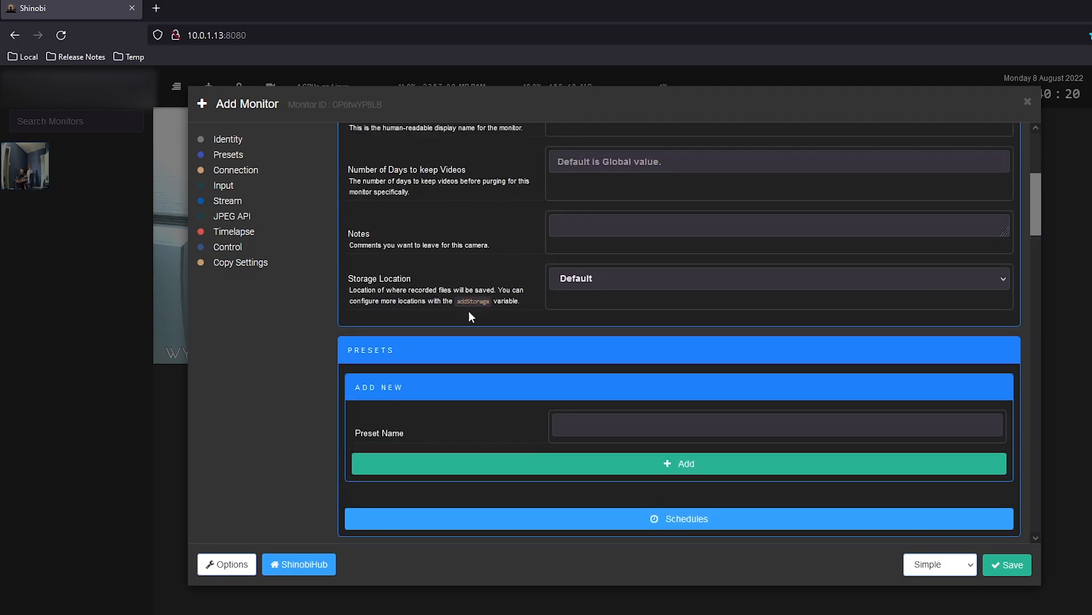
pyautogui.click(235, 170)
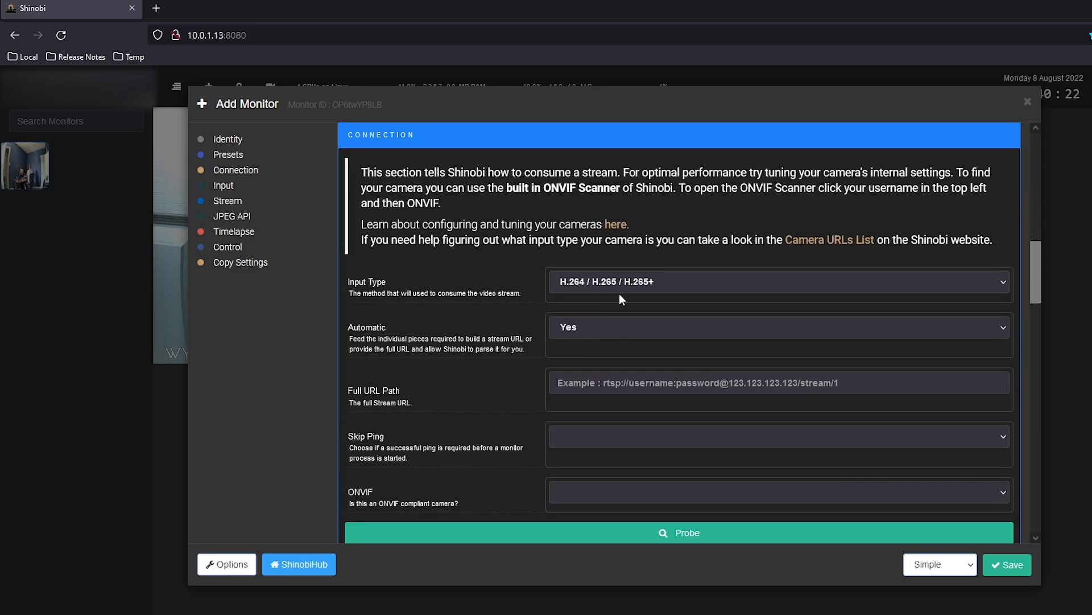
pyautogui.write('rts')
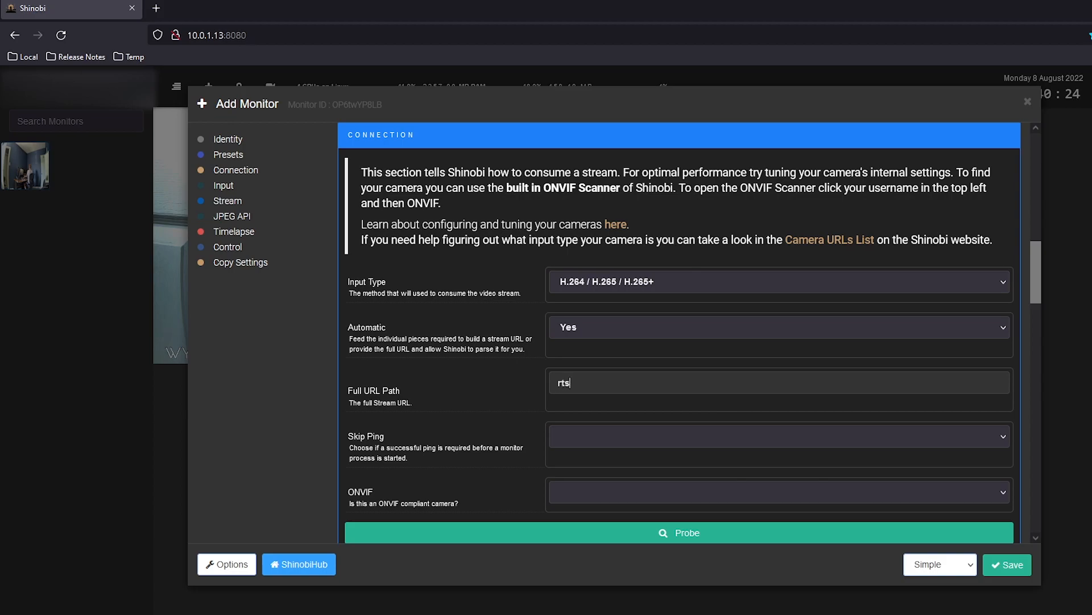
pyautogui.write('p://')
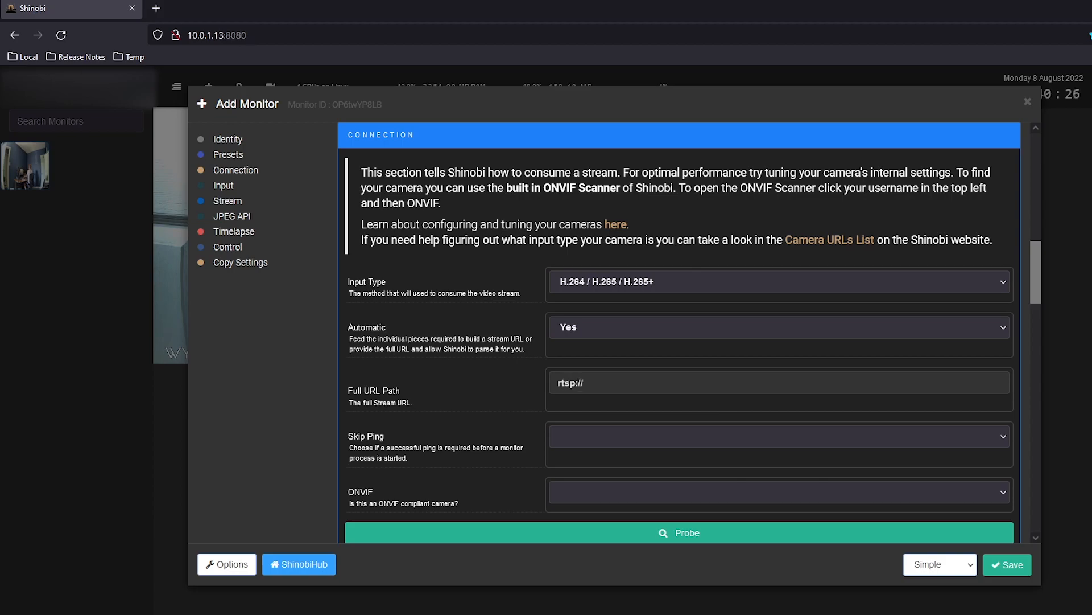
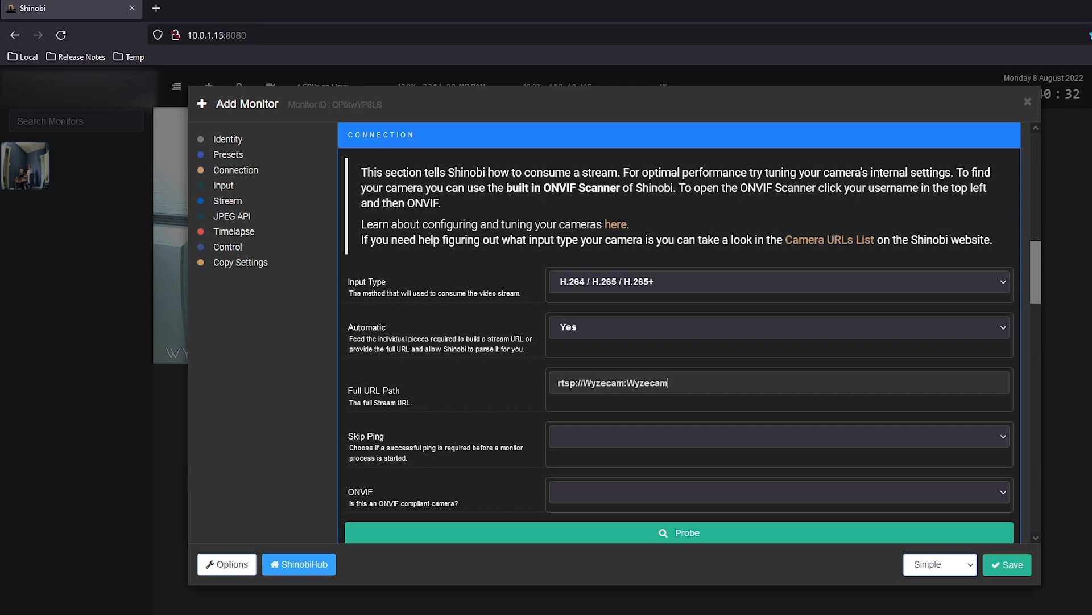
pyautogui.write('@10.0.0.')
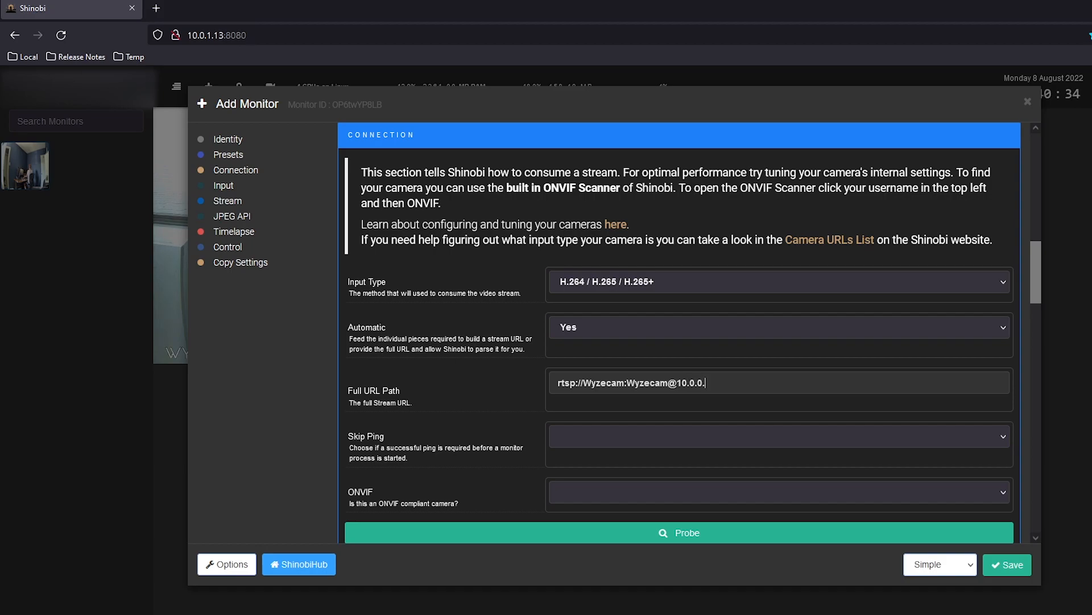
pyautogui.write('98')
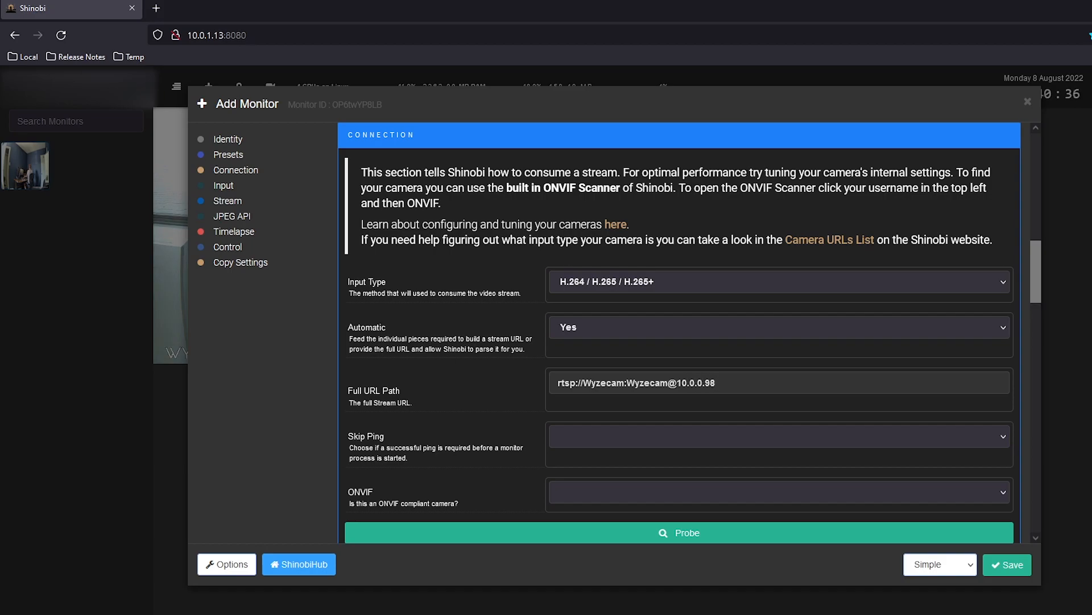
pyautogui.write('/live')
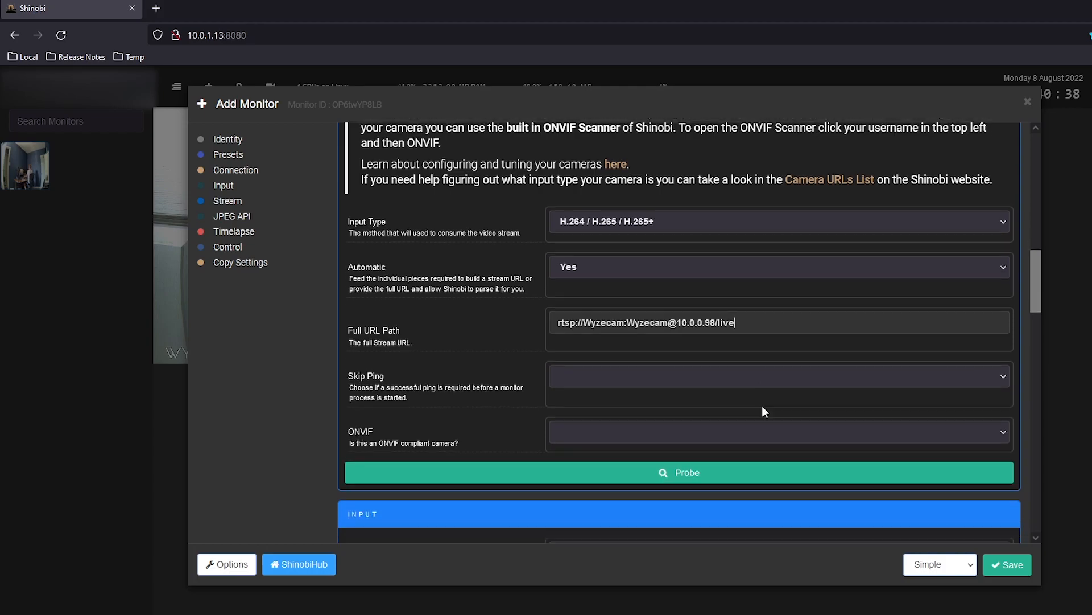
pyautogui.click(679, 472)
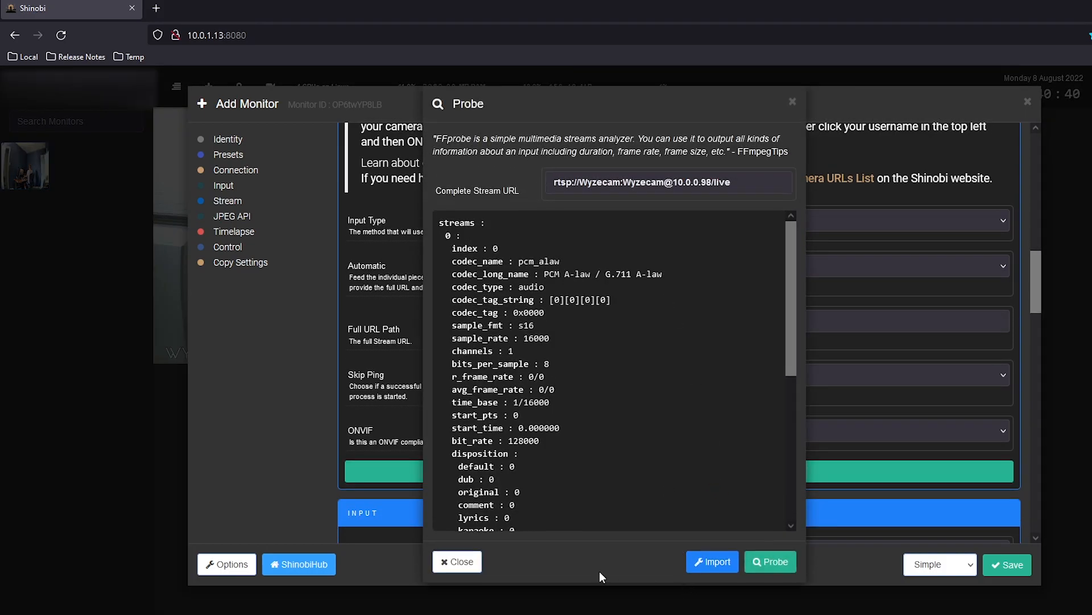
pyautogui.moveTo(843, 324)
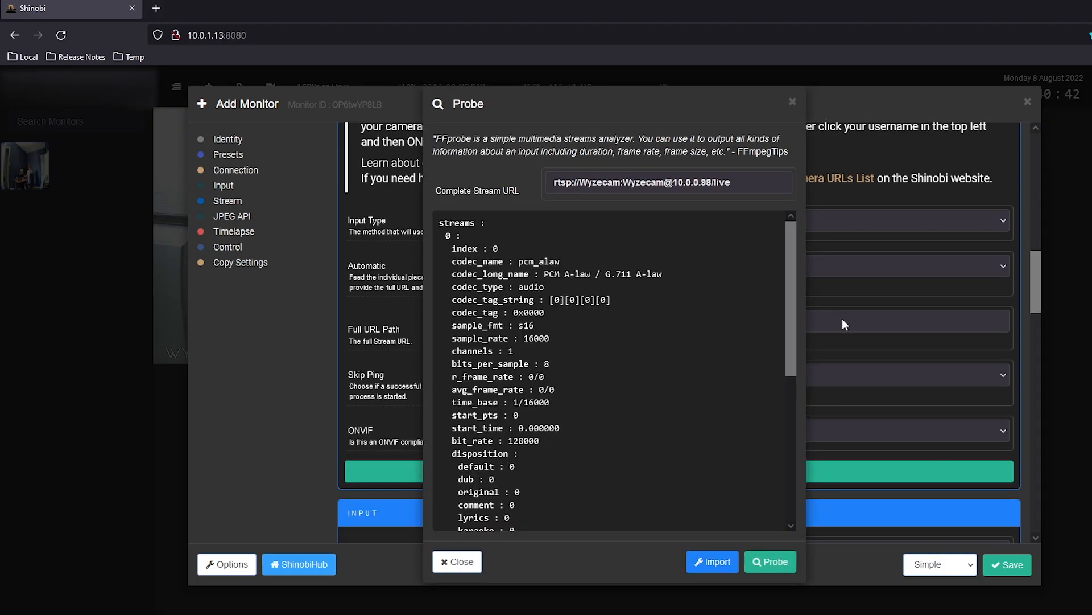
pyautogui.click(457, 562)
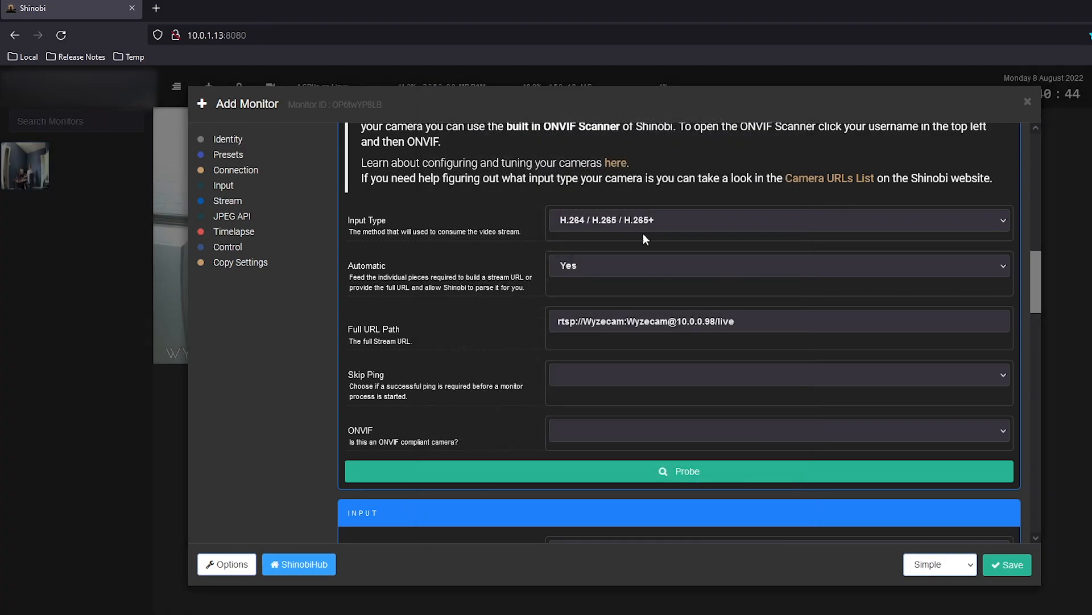
# Set Analyzation Duration and Probe Size to 100000 in Input, then save the monitor.
pyautogui.scroll(-3)
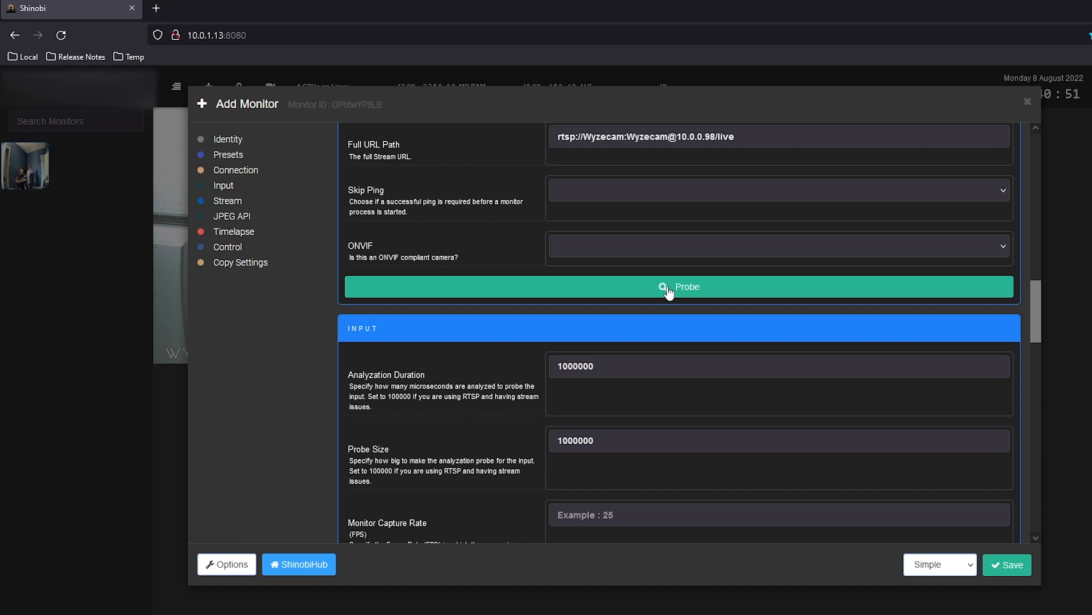
pyautogui.scroll(-3)
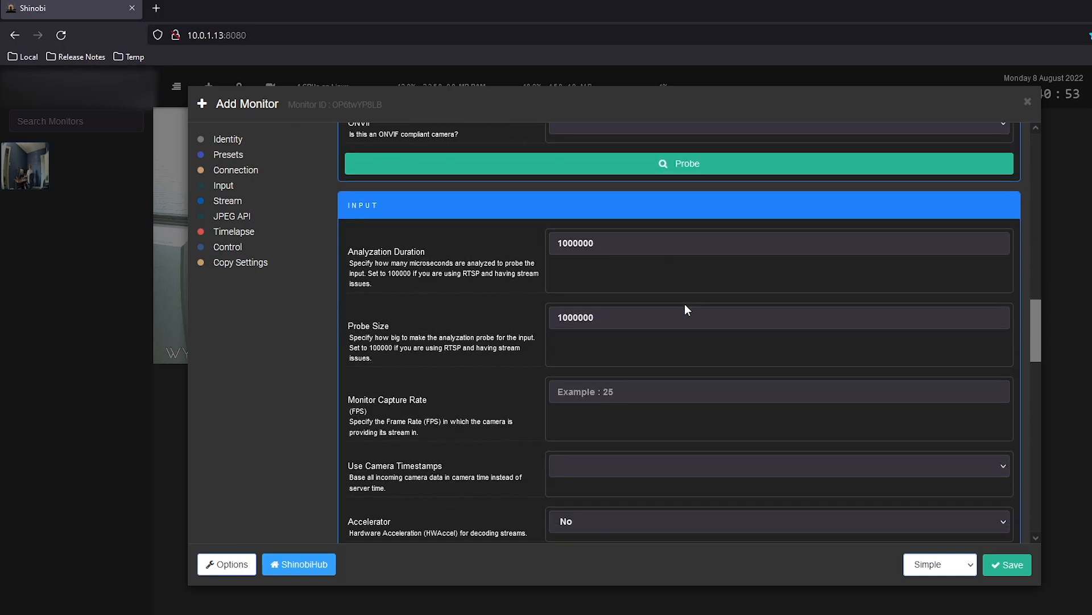
pyautogui.moveTo(427, 274)
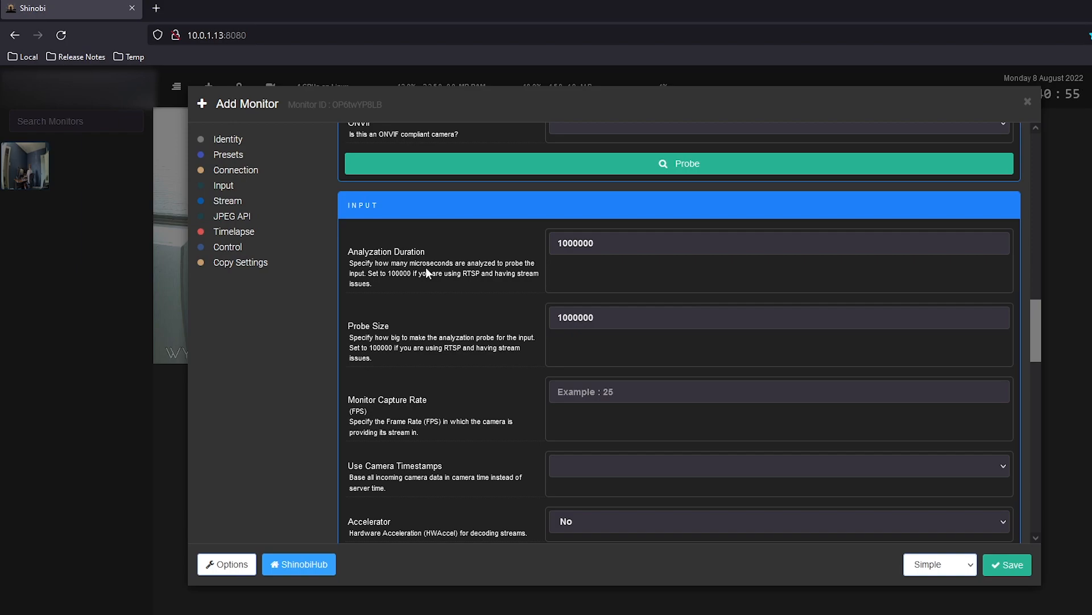
pyautogui.moveTo(549, 287)
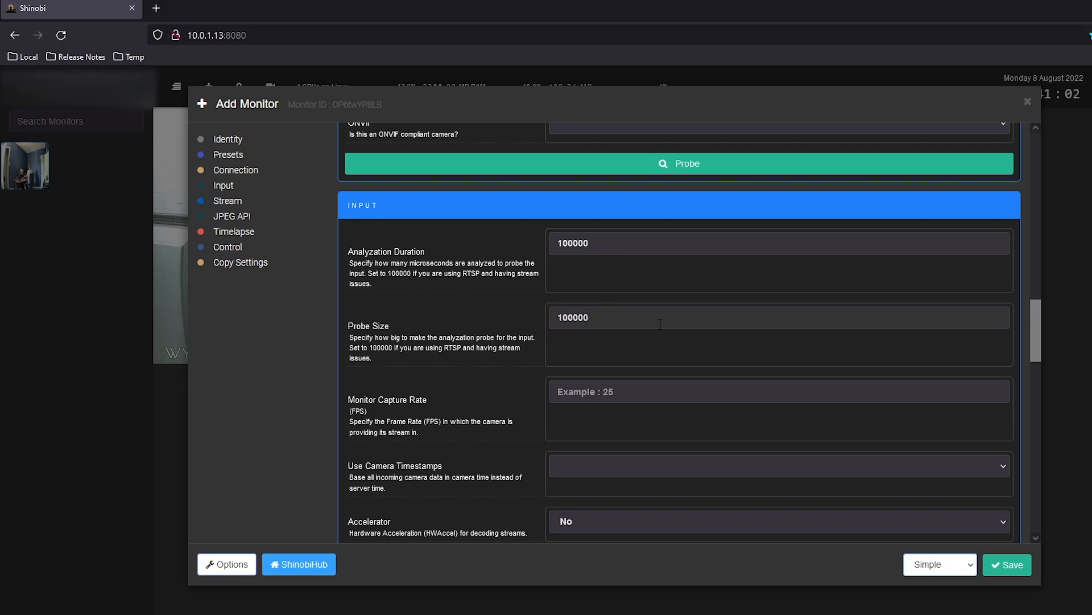
pyautogui.click(1006, 565)
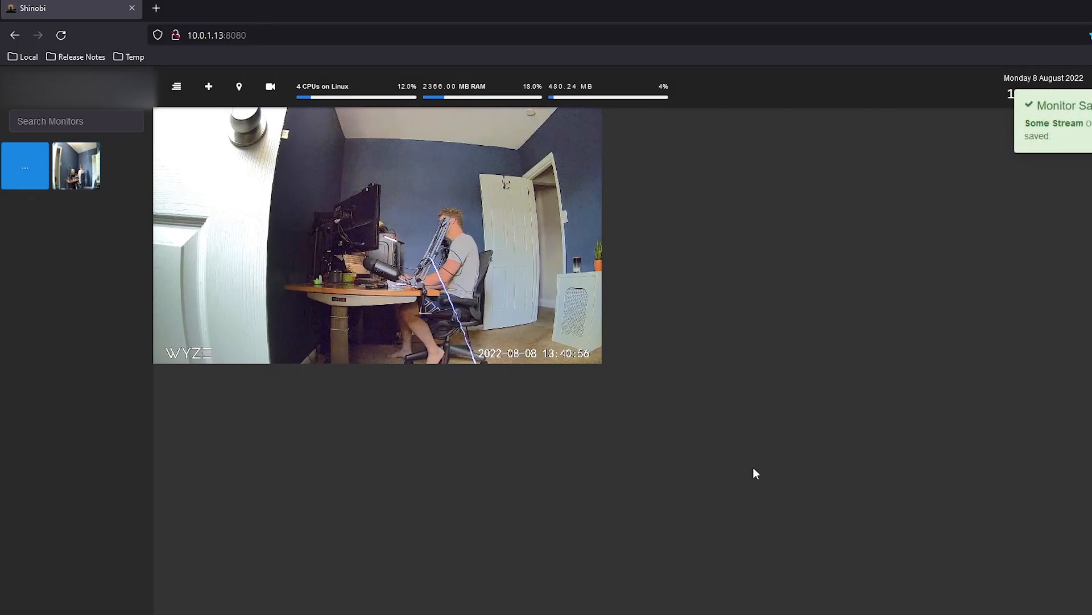